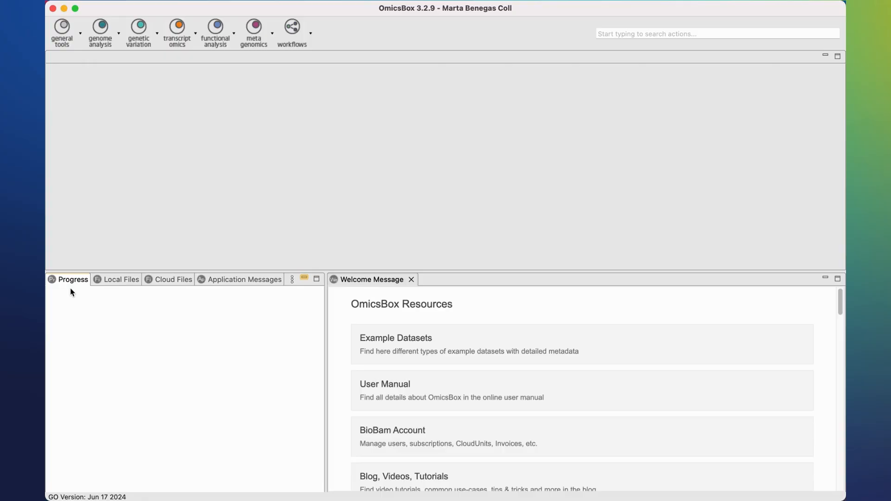
{"action": "mouse_move", "coordinate": [221, 48]}
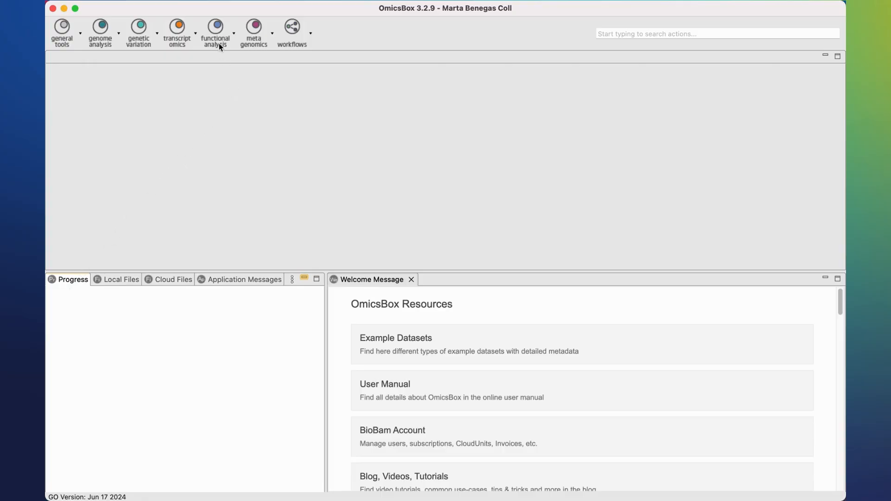
Step: Show the functional analysis tools list with the Blast Search options
{"action": "left_click", "coordinate": [214, 32]}
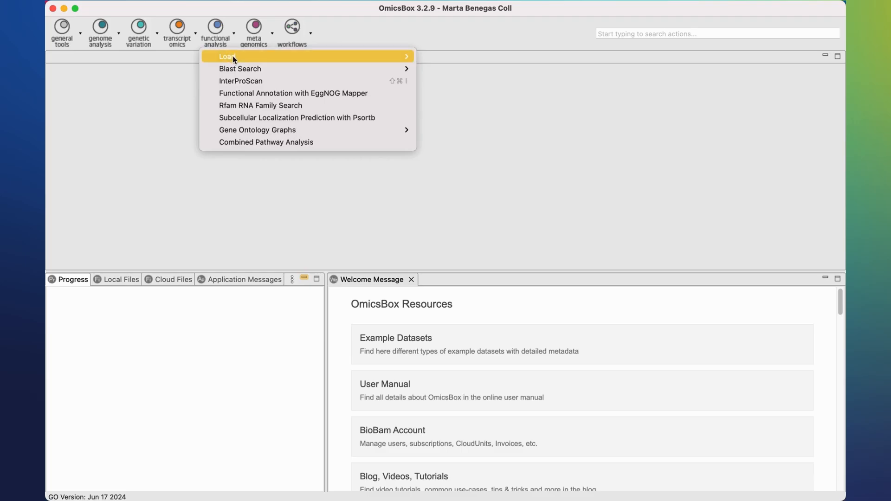
{"action": "mouse_move", "coordinate": [240, 69]}
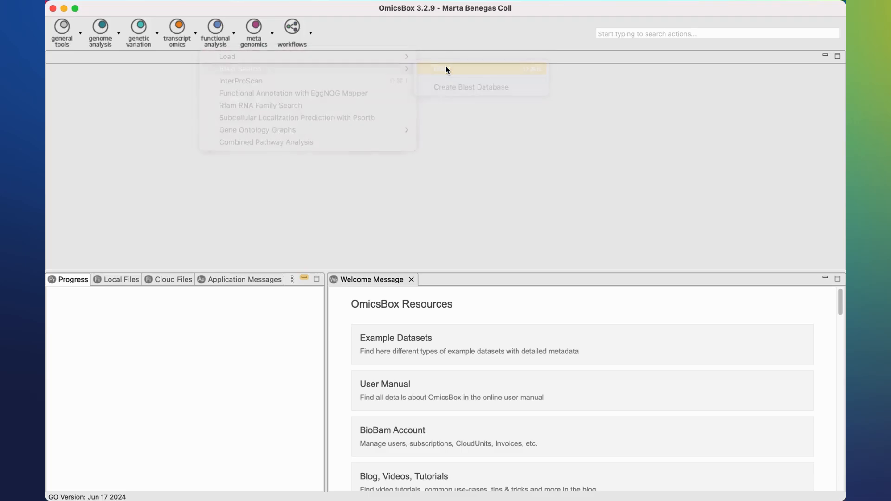
Step: Configure a Diamond Blast on the example FASTA (blastx, More Sensitive, NR, e-value 1.0E-25, 40 hits) and review the HSP Length Cutoff help
{"action": "left_click", "coordinate": [449, 69]}
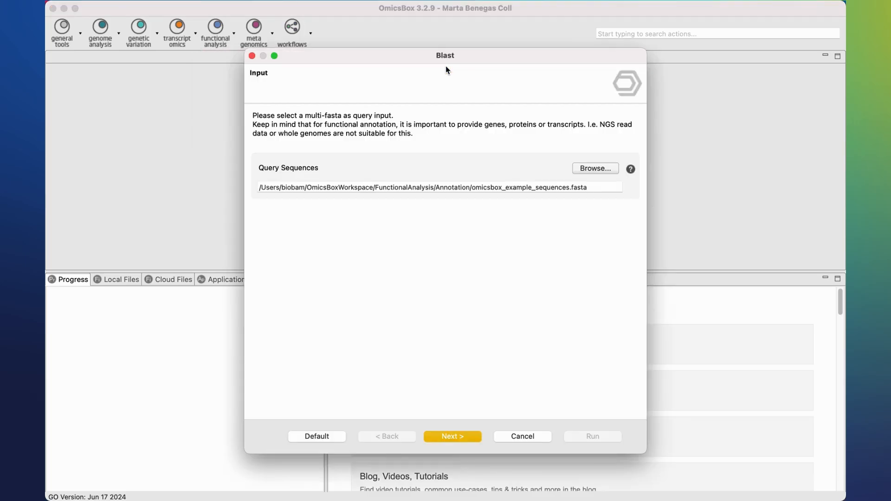
{"action": "mouse_move", "coordinate": [487, 270]}
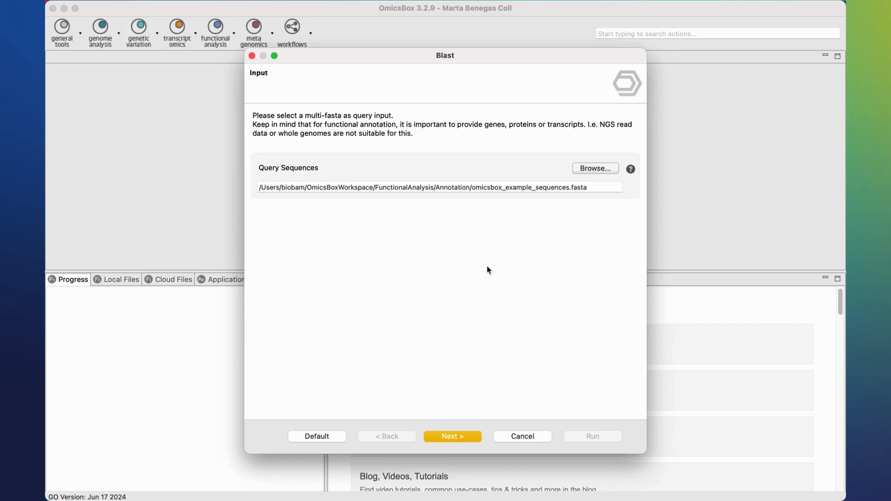
{"action": "mouse_move", "coordinate": [604, 173]}
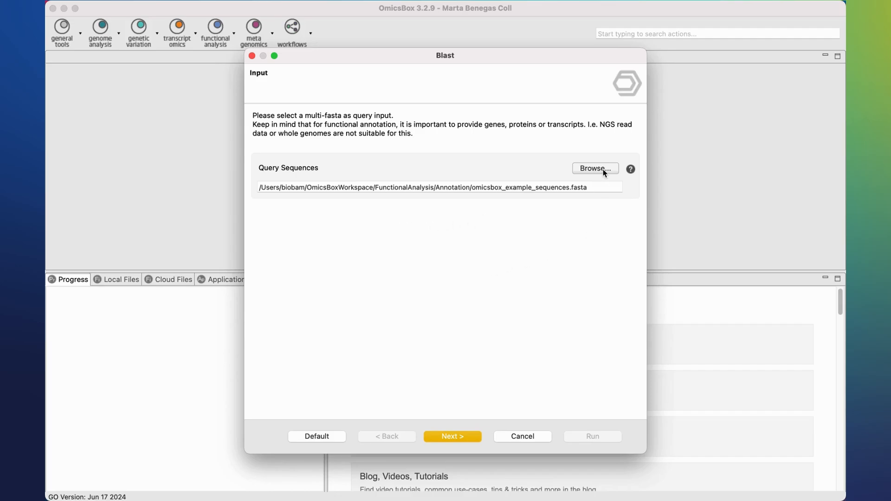
{"action": "left_click", "coordinate": [452, 436]}
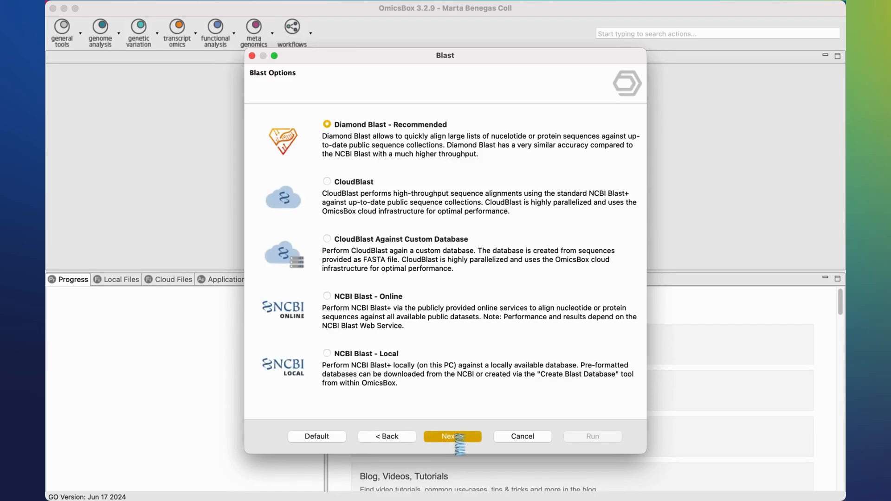
{"action": "left_click", "coordinate": [452, 436]}
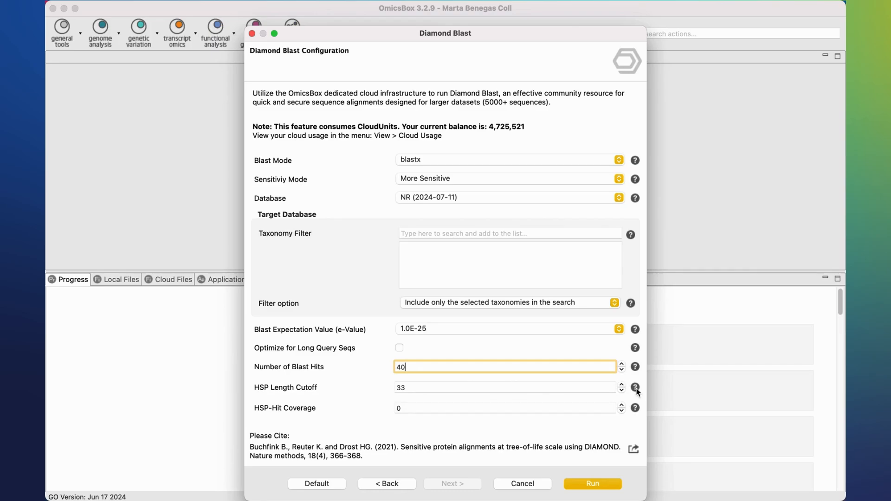
{"action": "left_click", "coordinate": [635, 387]}
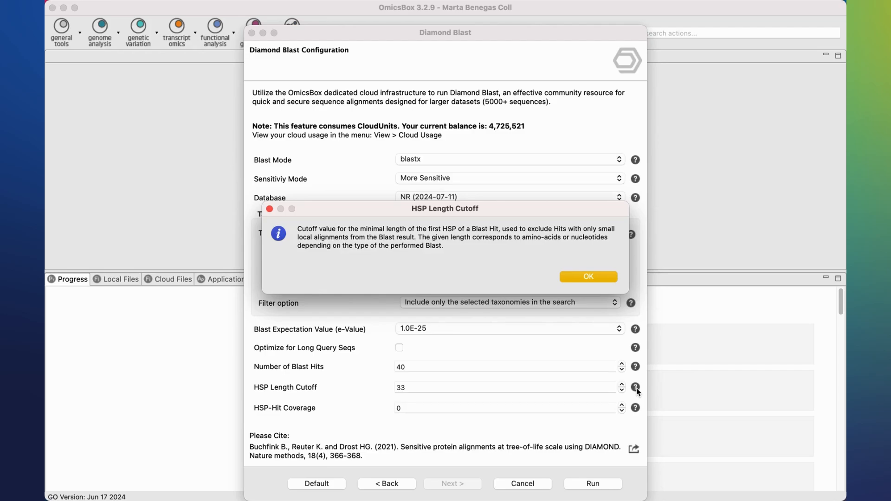
{"action": "left_click", "coordinate": [589, 276]}
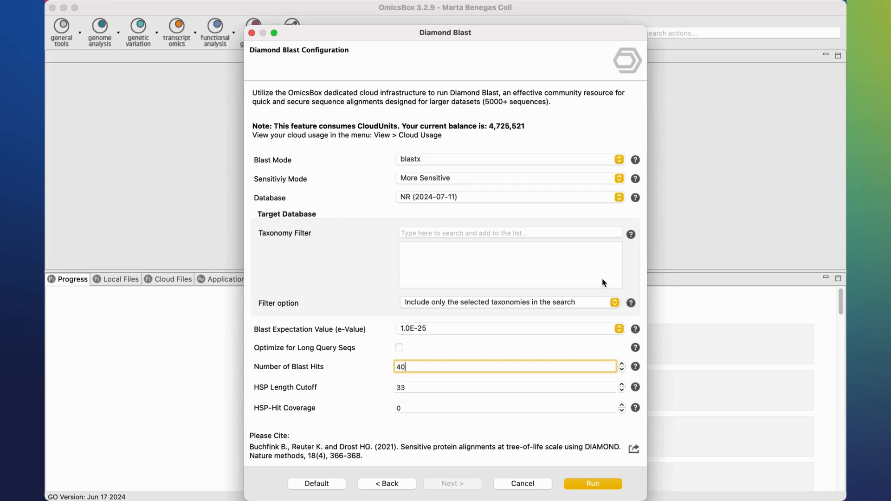
{"action": "mouse_move", "coordinate": [493, 431]}
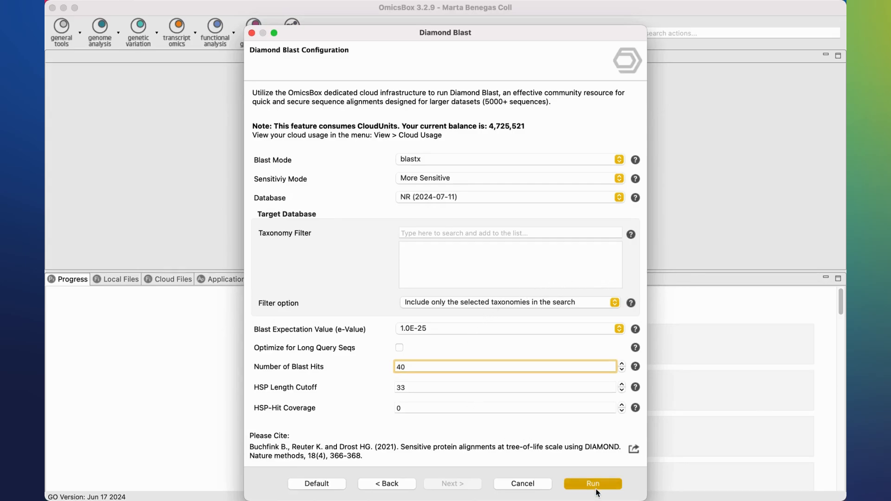
Step: Launch the Diamond Blast job and check its parameter log from the Progress view
{"action": "left_click", "coordinate": [594, 484]}
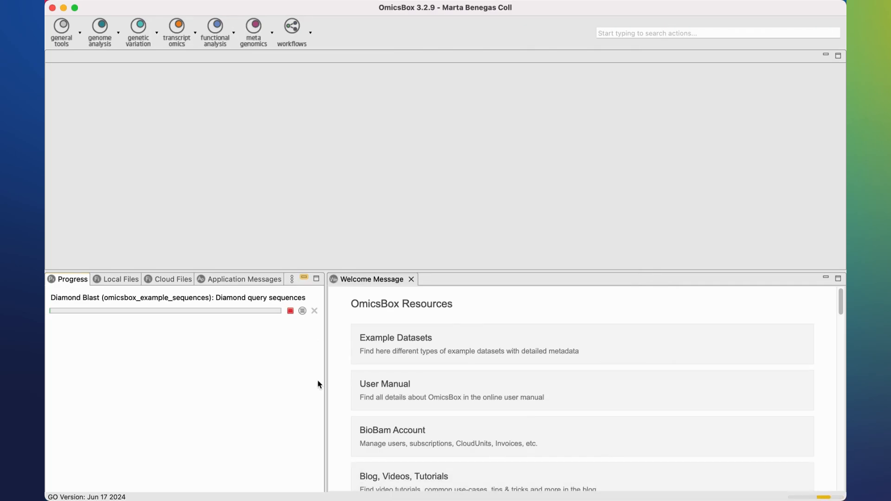
{"action": "mouse_move", "coordinate": [71, 287]}
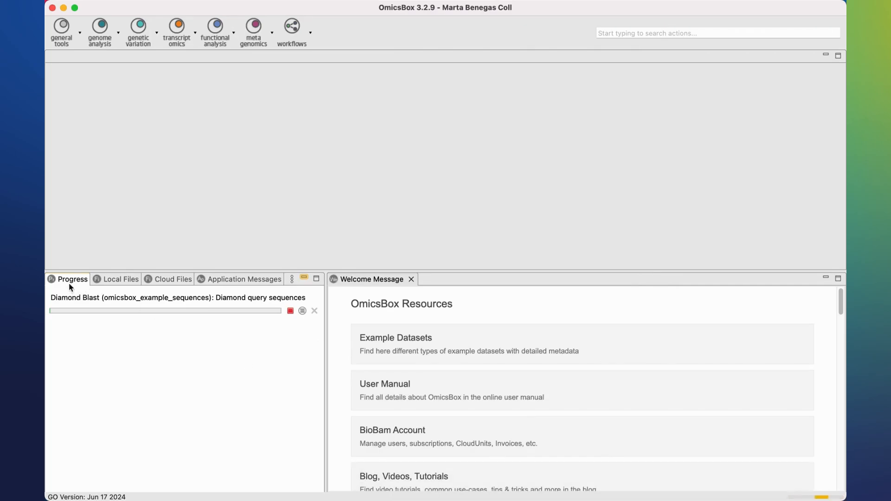
{"action": "mouse_move", "coordinate": [84, 326]}
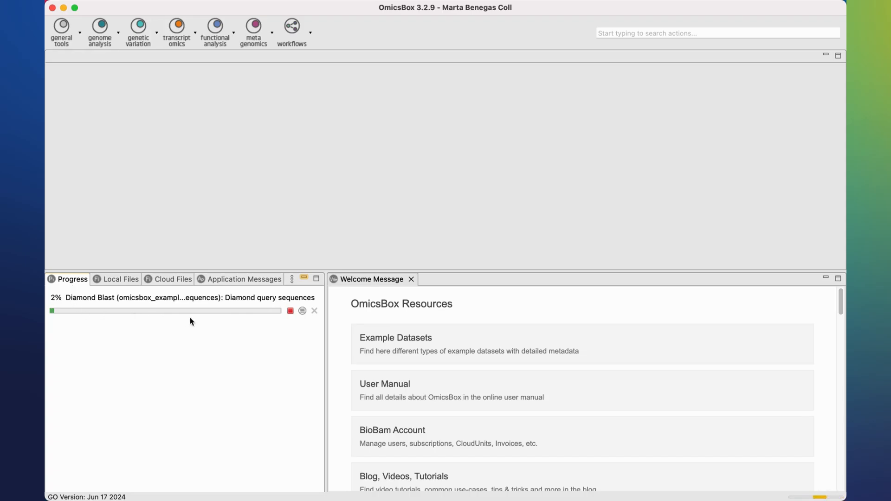
{"action": "mouse_move", "coordinate": [302, 317]}
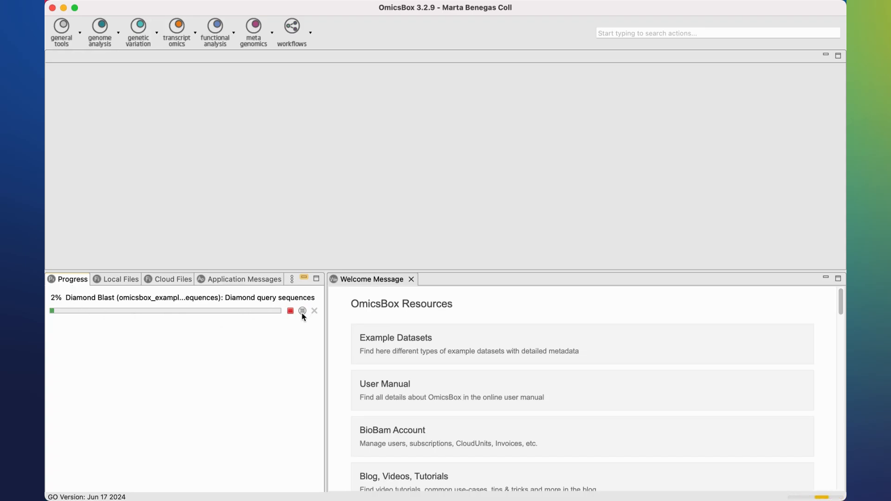
{"action": "left_click", "coordinate": [302, 311]}
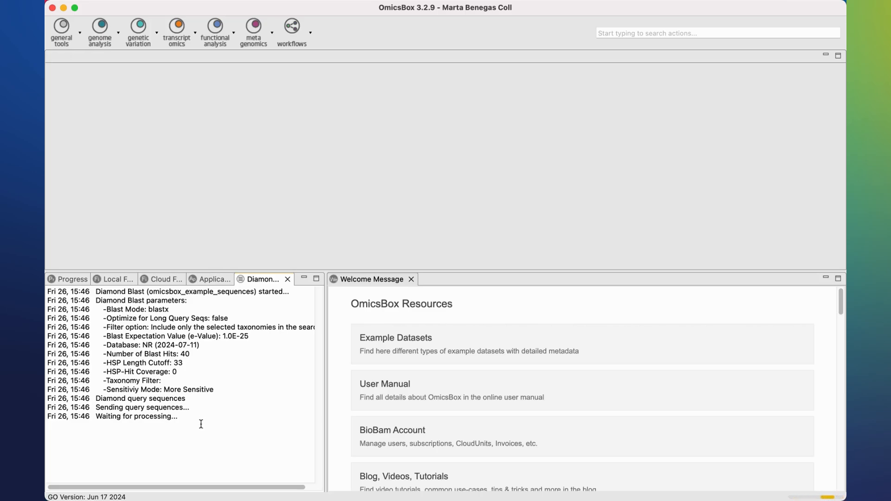
{"action": "mouse_move", "coordinate": [70, 287]}
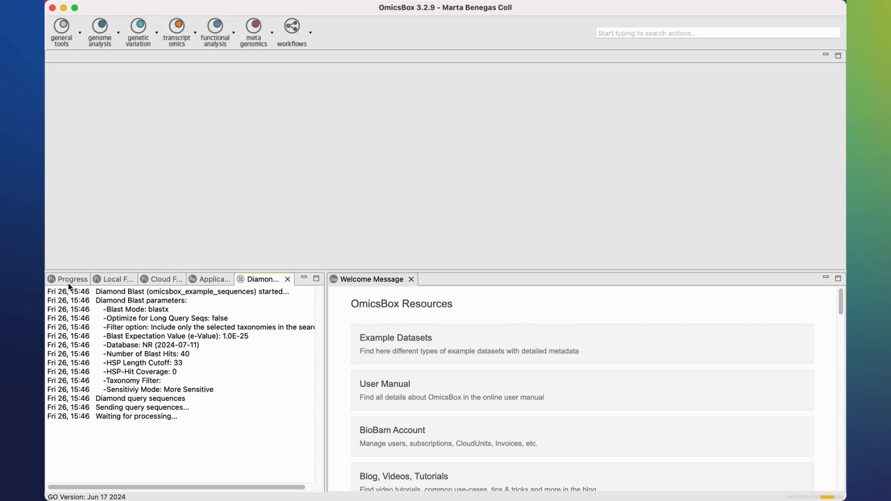
{"action": "left_click", "coordinate": [73, 279]}
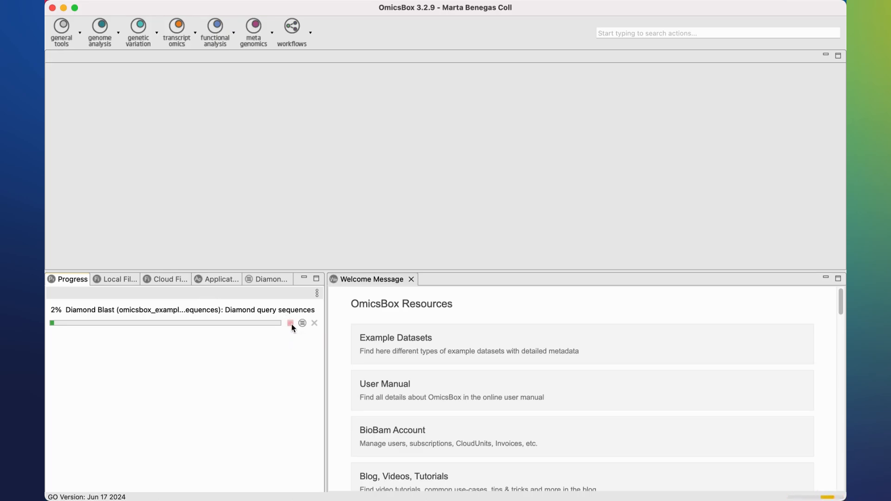
Step: Stop the running Diamond Blast job and remove finished jobs so the progress list is empty
{"action": "left_click", "coordinate": [291, 323]}
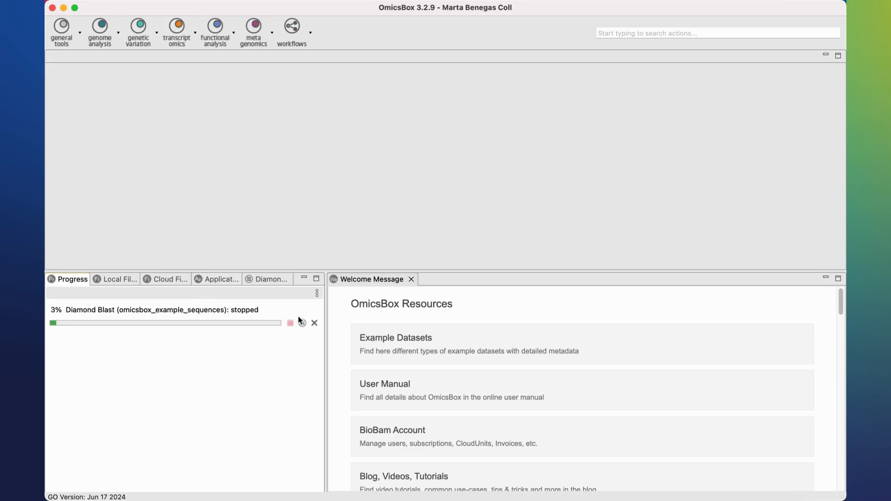
{"action": "left_click", "coordinate": [317, 293]}
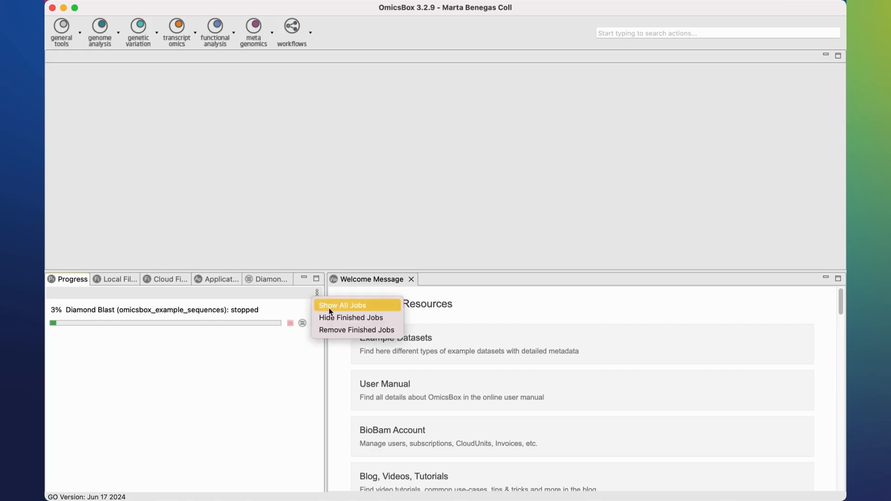
{"action": "mouse_move", "coordinate": [356, 330]}
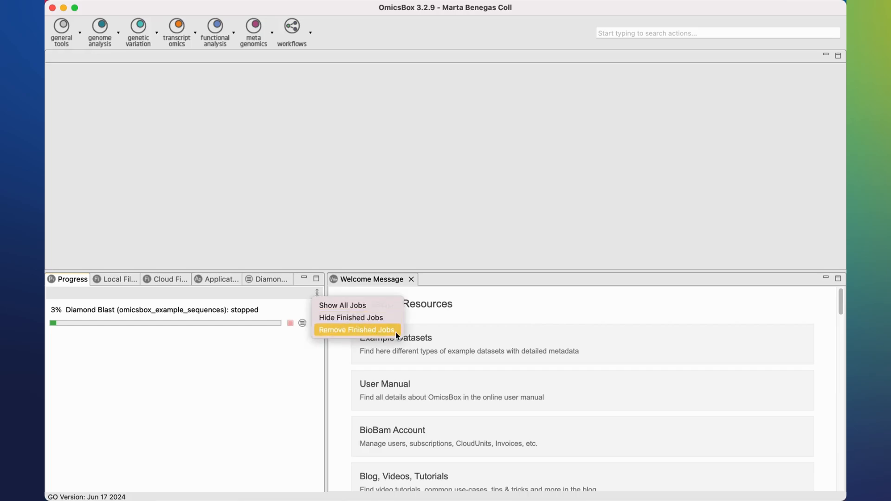
{"action": "left_click", "coordinate": [356, 331]}
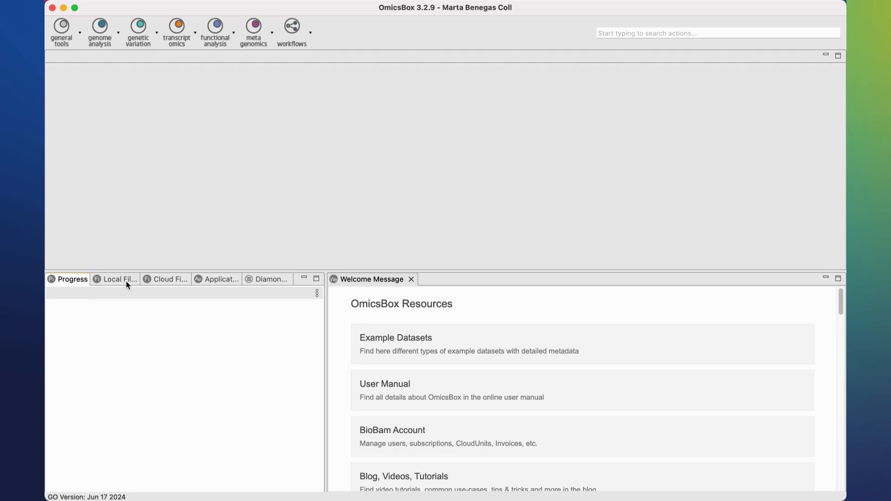
Step: Load omicsbox_example_sequences_annotated from Local Files > FunctionalAnalysis > Annotation as a 1,000-entry table
{"action": "left_click", "coordinate": [115, 279]}
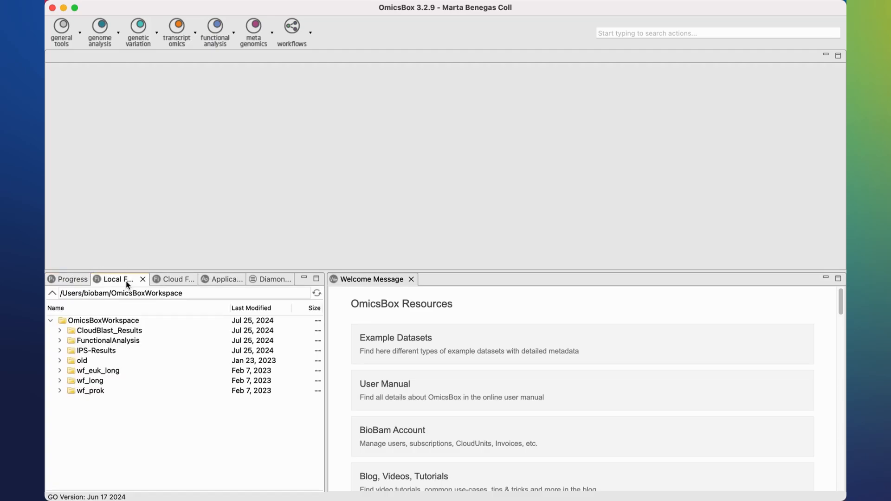
{"action": "double_click", "coordinate": [108, 341]}
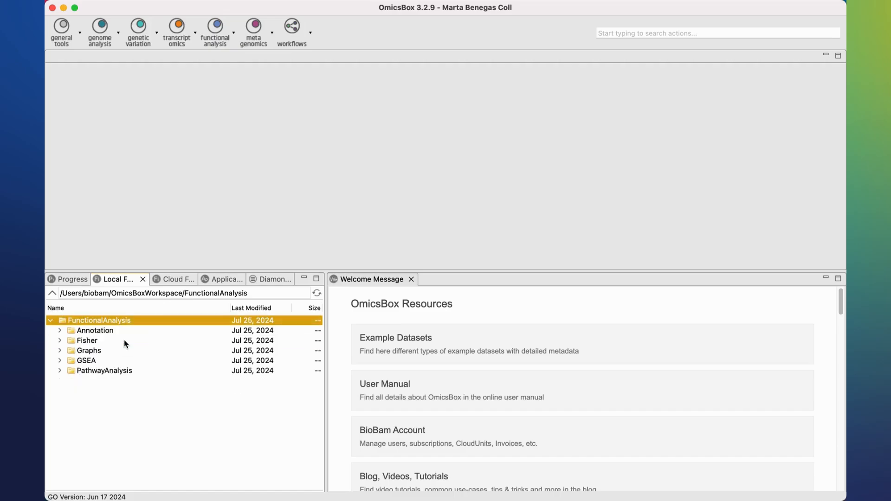
{"action": "double_click", "coordinate": [94, 331]}
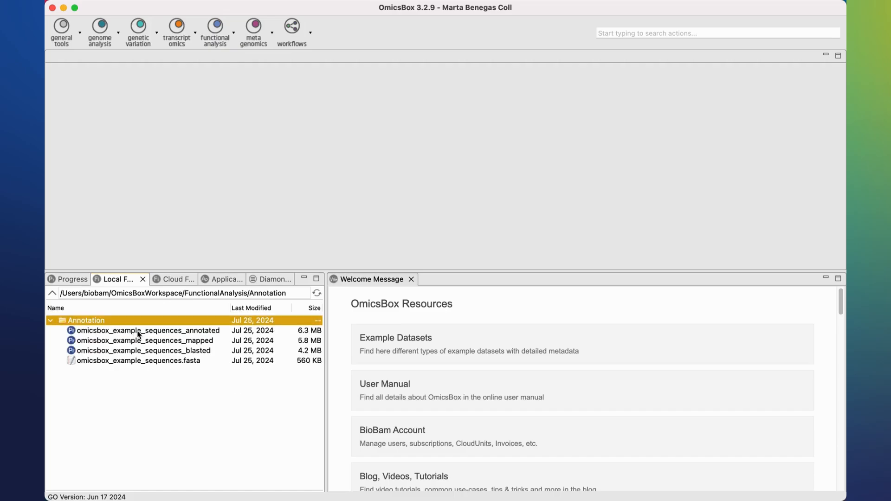
{"action": "double_click", "coordinate": [149, 330]}
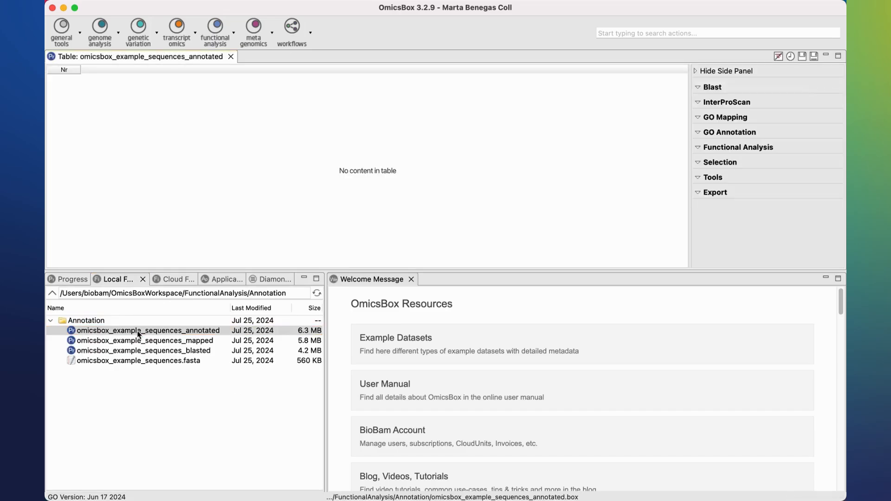
{"action": "double_click", "coordinate": [148, 330]}
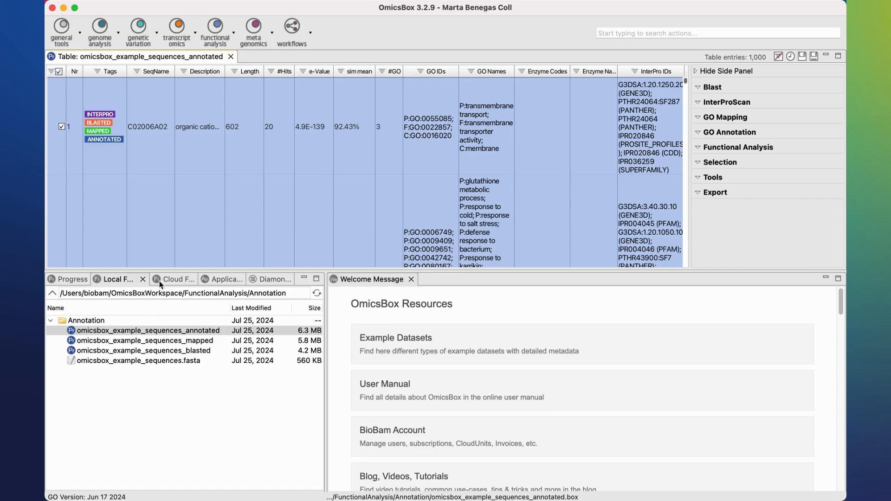
{"action": "mouse_move", "coordinate": [381, 253]}
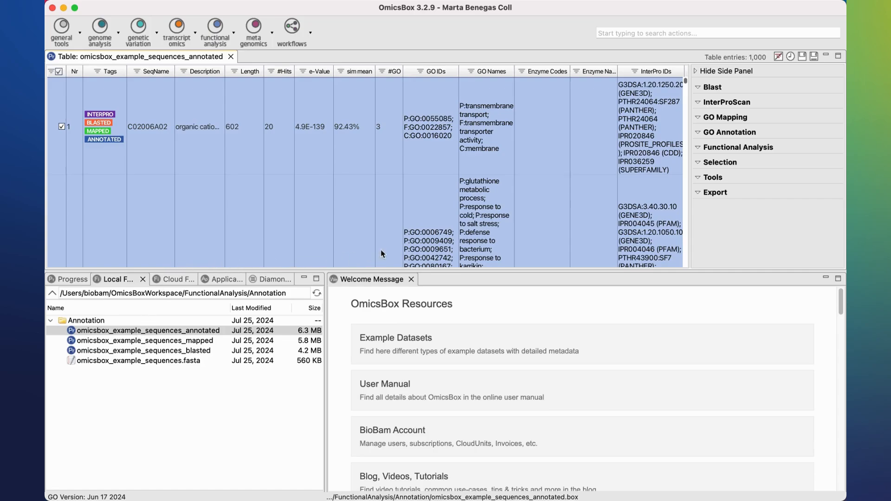
{"action": "mouse_move", "coordinate": [351, 233]}
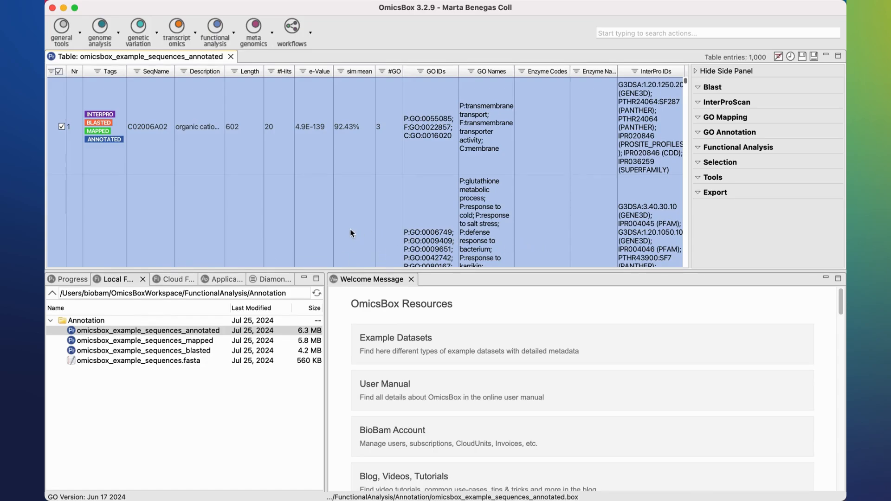
{"action": "mouse_move", "coordinate": [348, 214]}
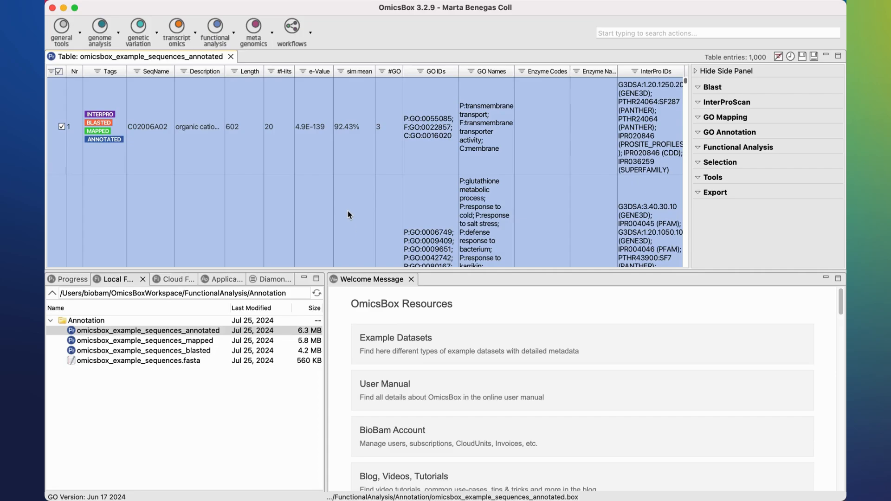
{"action": "mouse_move", "coordinate": [290, 75]}
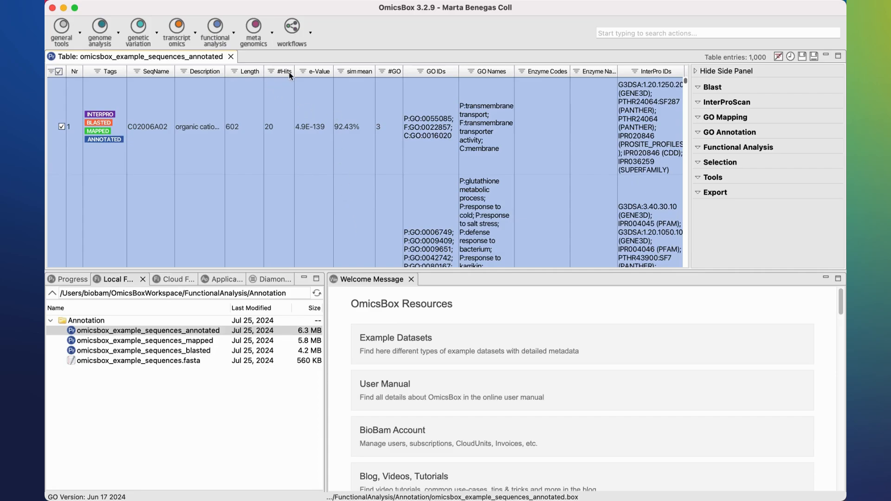
Step: Sort by #Hits and back, then filter Tags to the 978 BLASTED sequences
{"action": "left_click", "coordinate": [282, 72]}
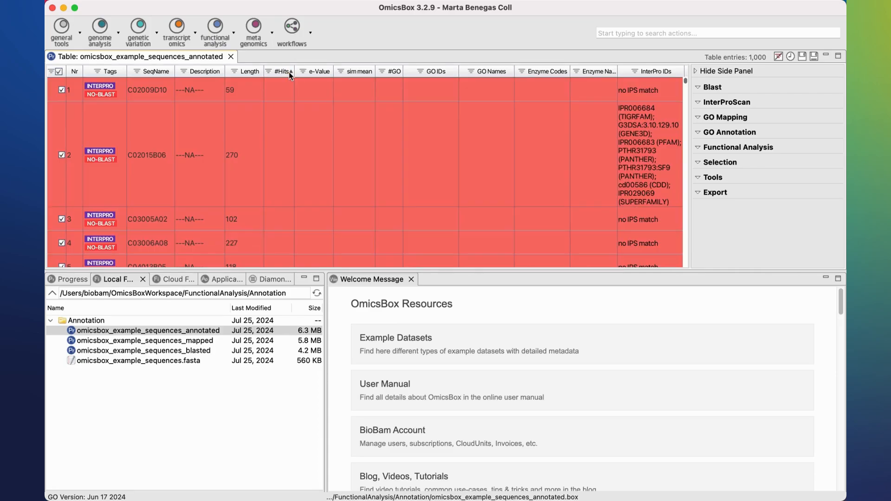
{"action": "left_click", "coordinate": [283, 71]}
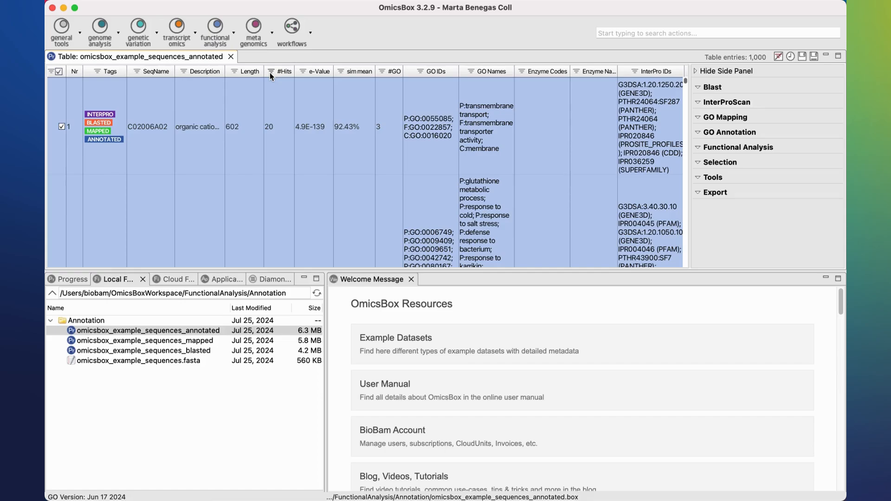
{"action": "left_click", "coordinate": [272, 71]}
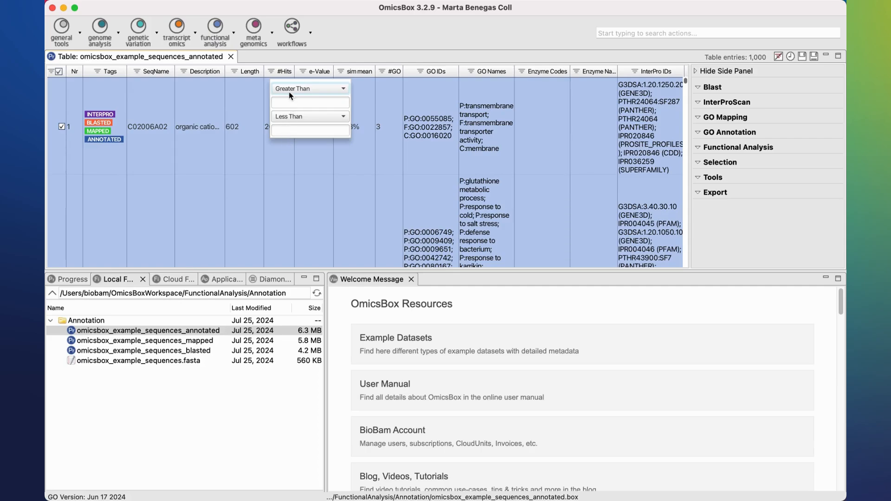
{"action": "mouse_move", "coordinate": [198, 71]}
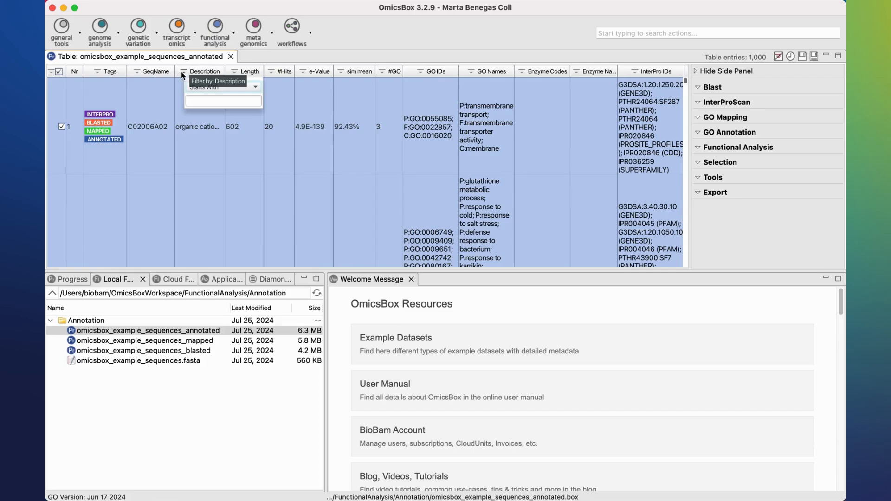
{"action": "left_click", "coordinate": [96, 71]}
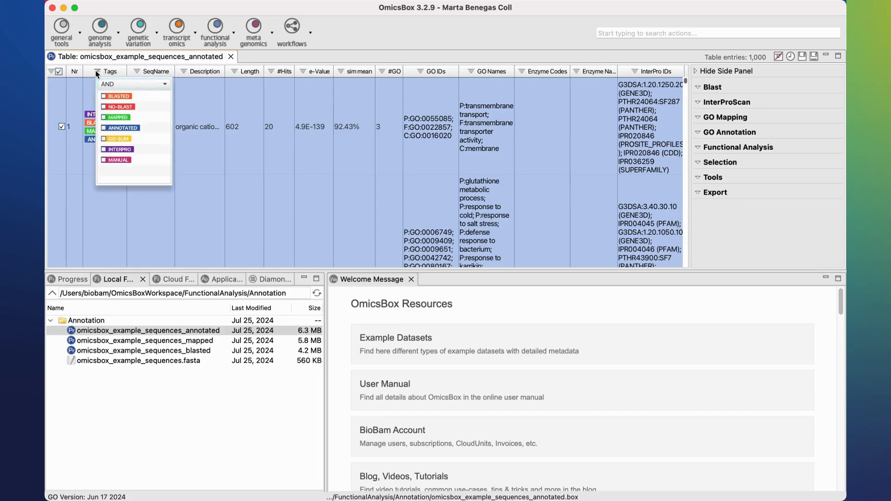
{"action": "mouse_move", "coordinate": [73, 115]}
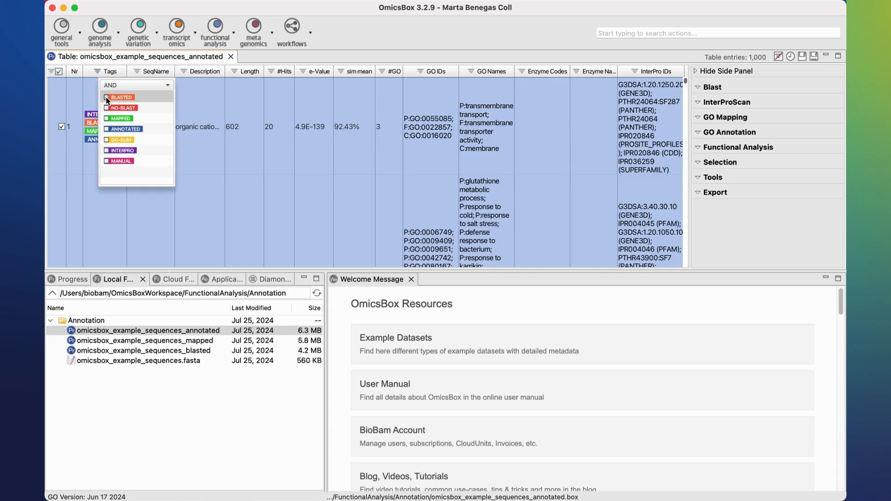
{"action": "left_click", "coordinate": [107, 97]}
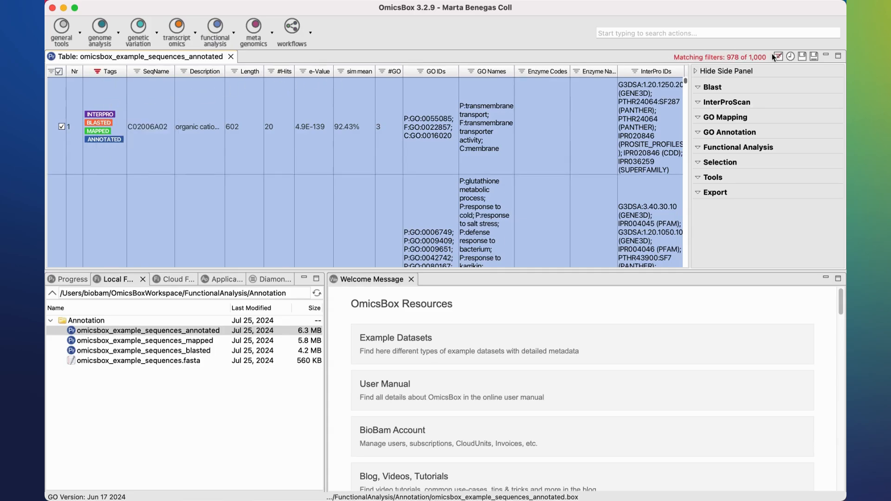
{"action": "mouse_move", "coordinate": [778, 55]}
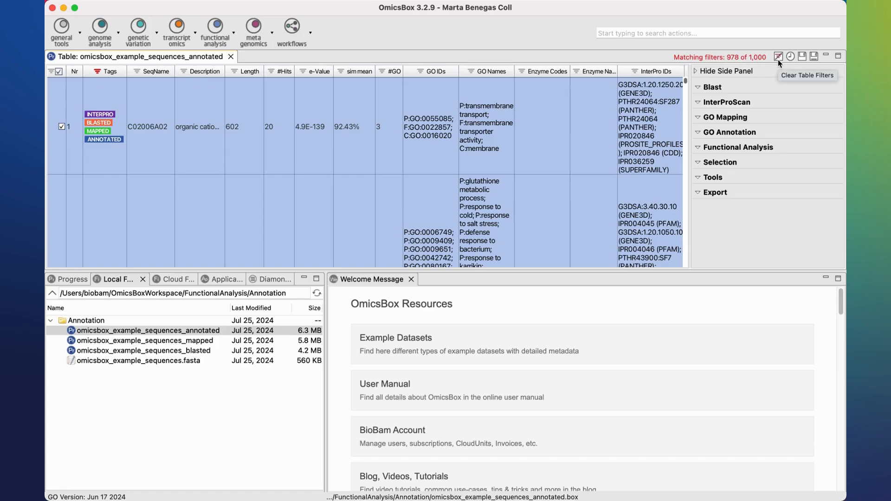
Step: Clear the table filters back to 1,000 entries and save the annotated table
{"action": "left_click", "coordinate": [778, 56]}
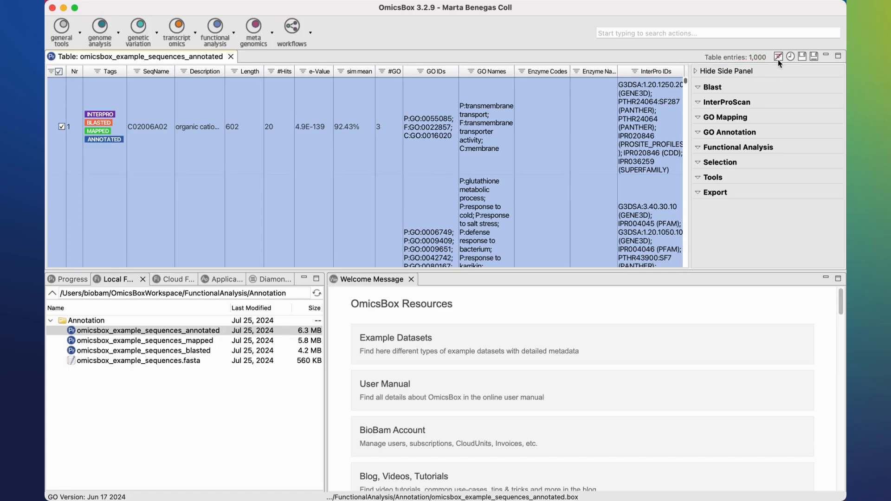
{"action": "mouse_move", "coordinate": [778, 56]}
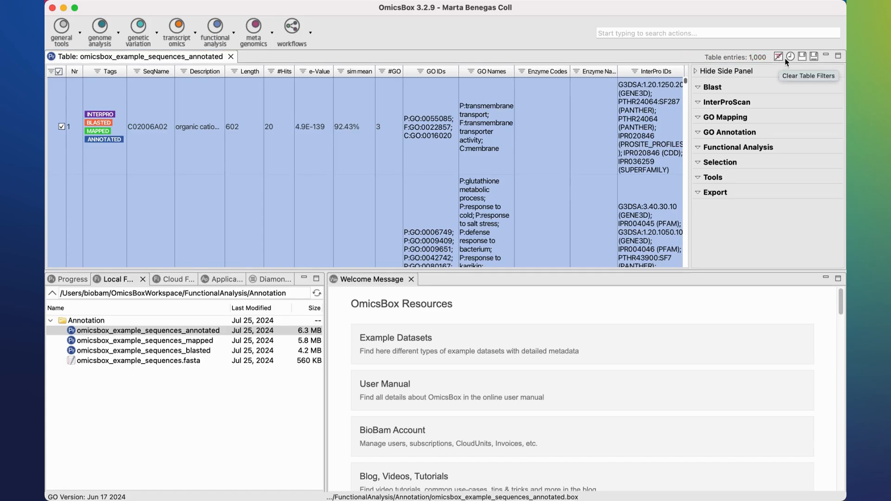
{"action": "mouse_move", "coordinate": [814, 57]}
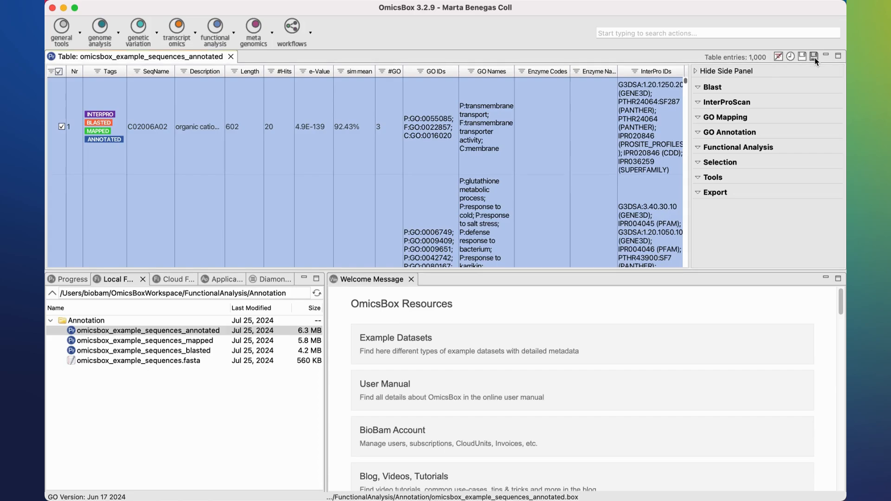
{"action": "left_click", "coordinate": [814, 57]}
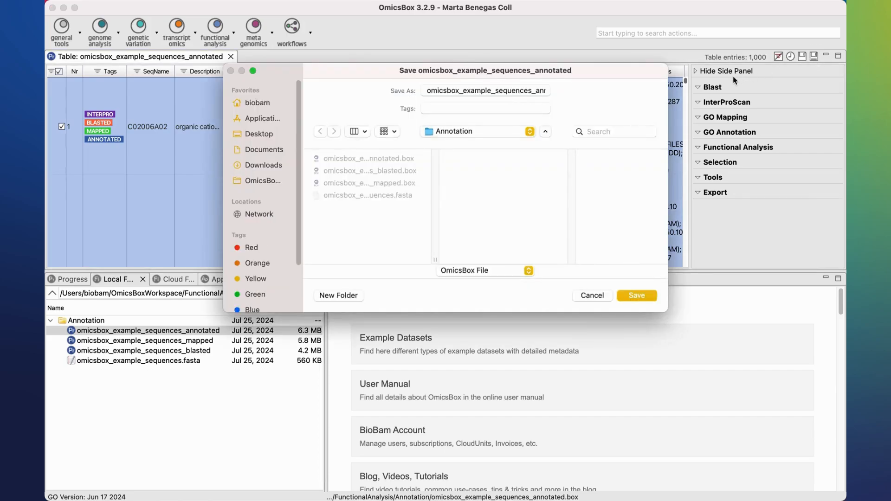
{"action": "mouse_move", "coordinate": [620, 102]}
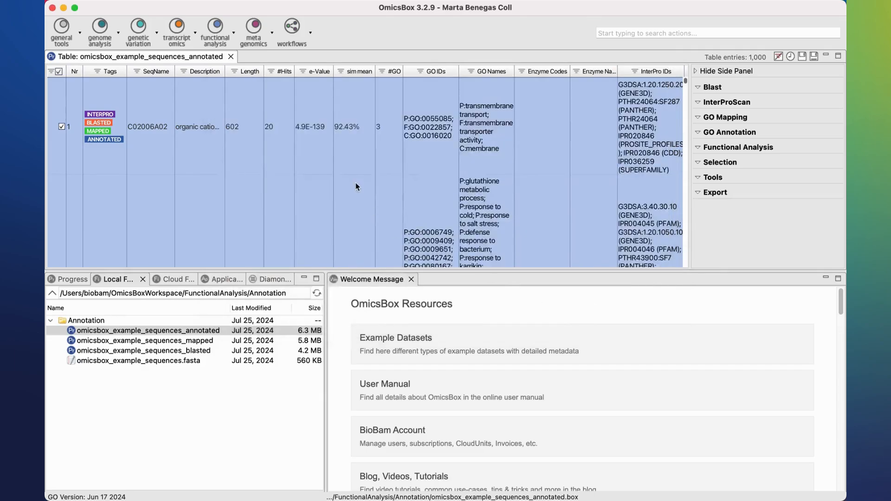
{"action": "mouse_move", "coordinate": [325, 236]}
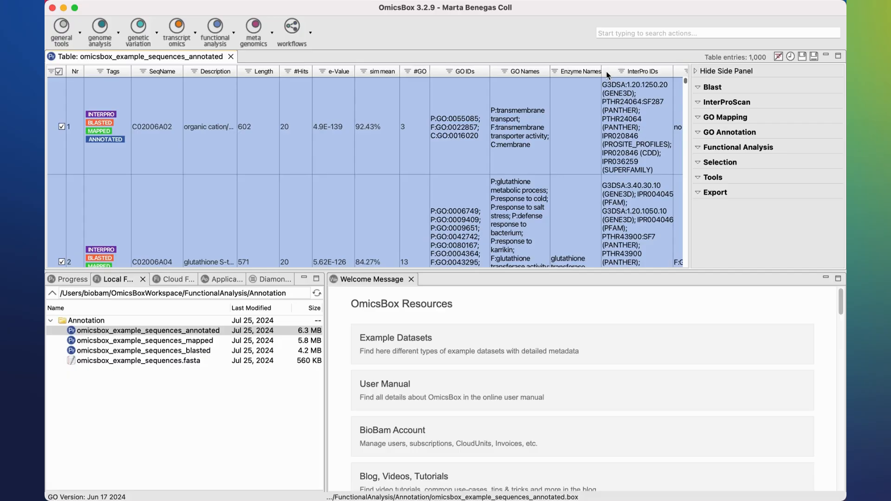
{"action": "mouse_move", "coordinate": [742, 184]}
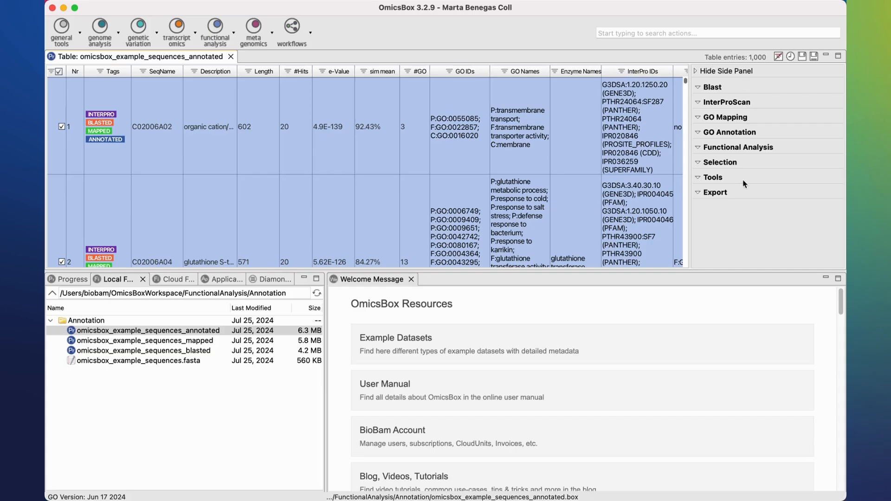
Step: Generate the General Charts for the table, showing the Analysis Progress and Data Distribution charts
{"action": "left_click", "coordinate": [712, 86]}
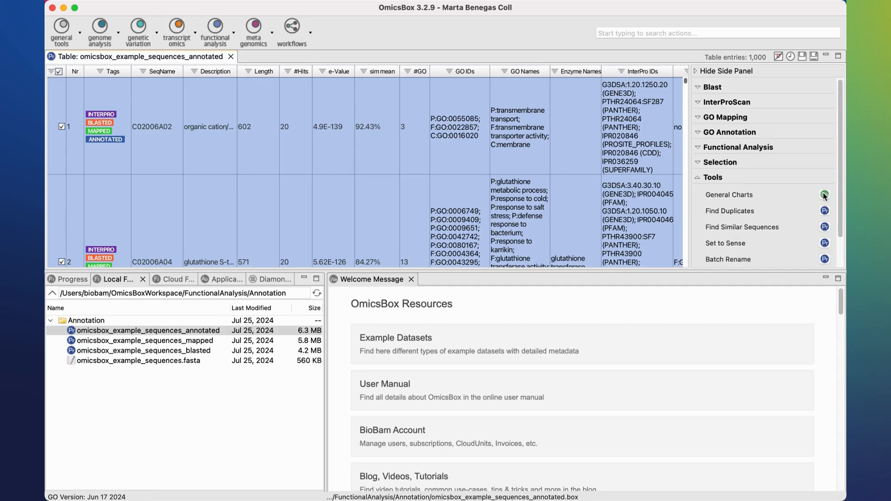
{"action": "left_click", "coordinate": [729, 194]}
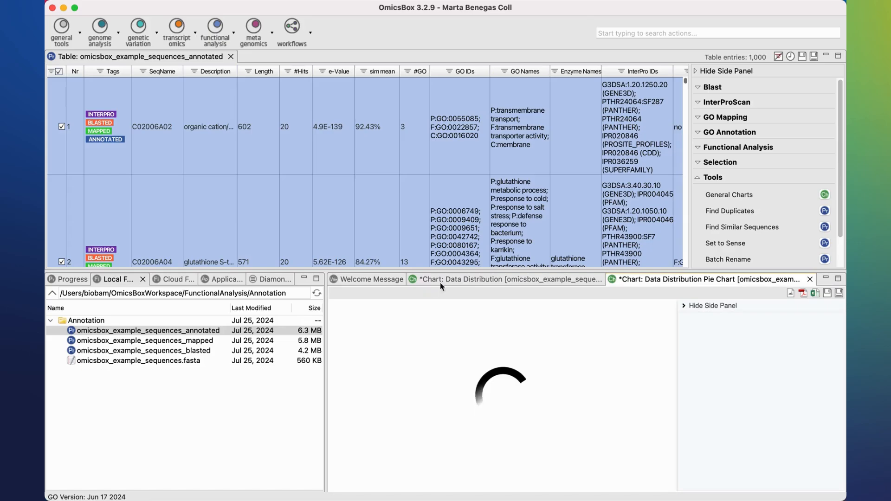
{"action": "left_click", "coordinate": [739, 279]}
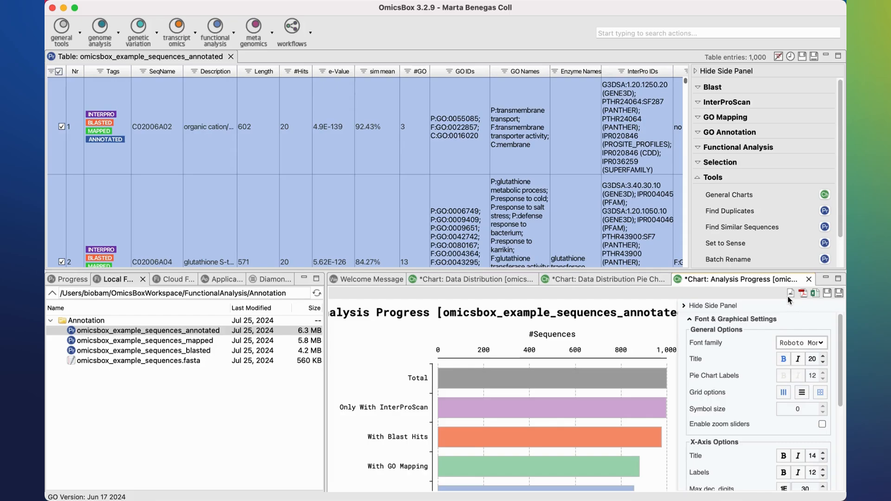
{"action": "mouse_move", "coordinate": [789, 300]}
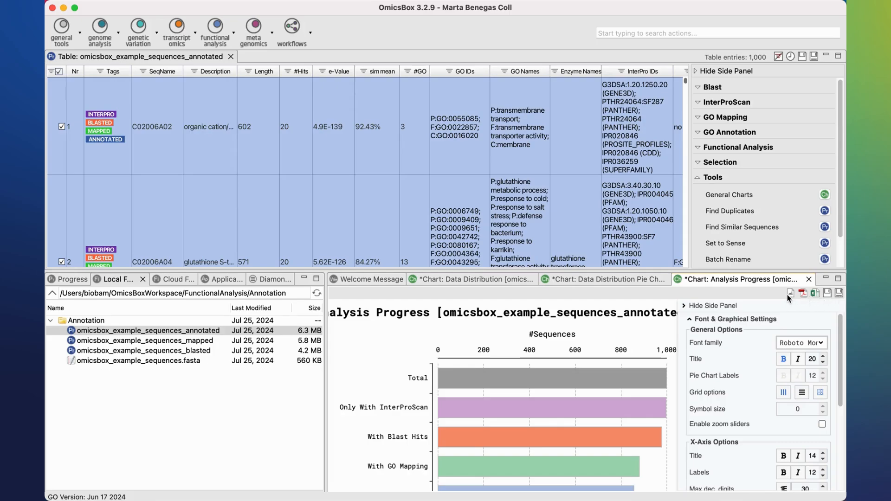
{"action": "mouse_move", "coordinate": [806, 292]}
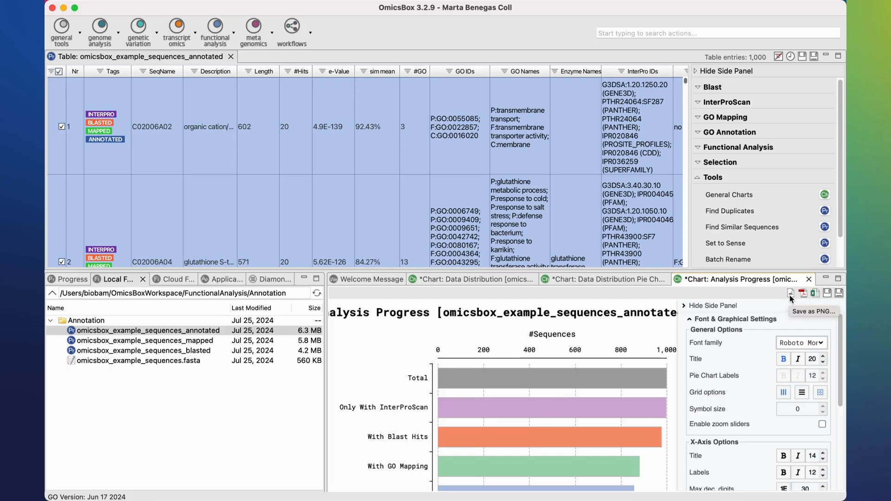
{"action": "mouse_move", "coordinate": [816, 293]}
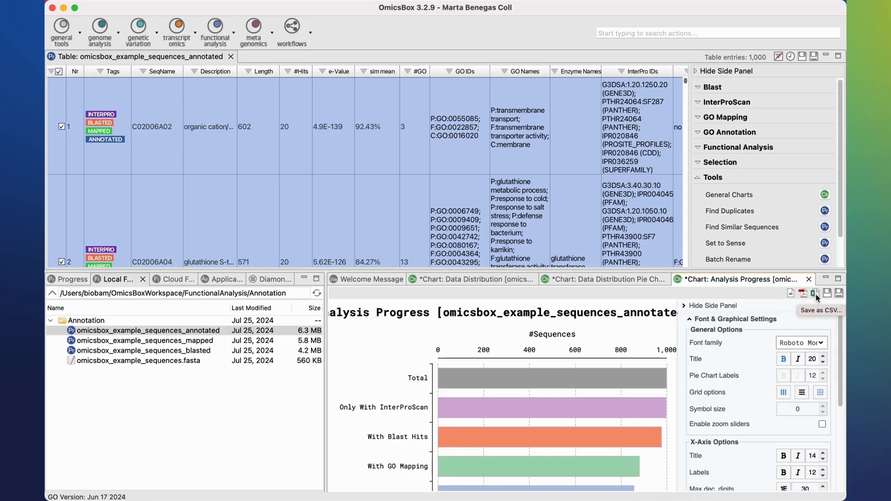
{"action": "mouse_move", "coordinate": [840, 293]}
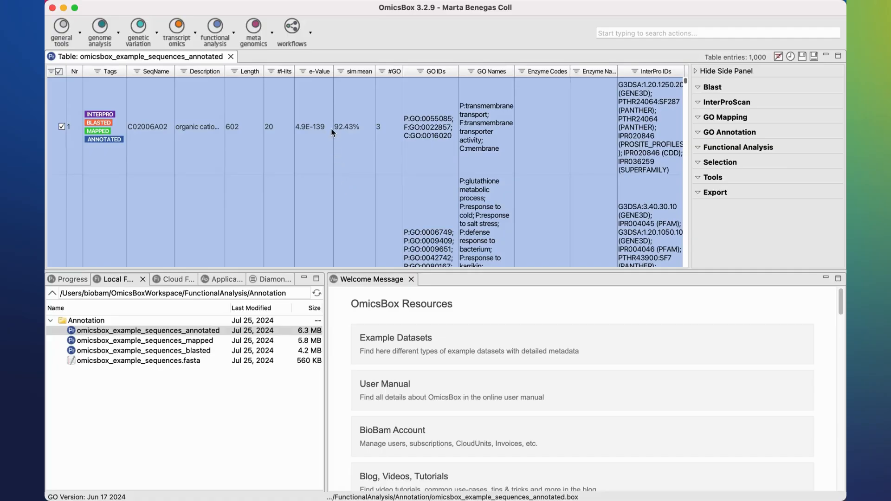
Step: Hide the GO Names column via the column visibility list
{"action": "left_click", "coordinate": [344, 72]}
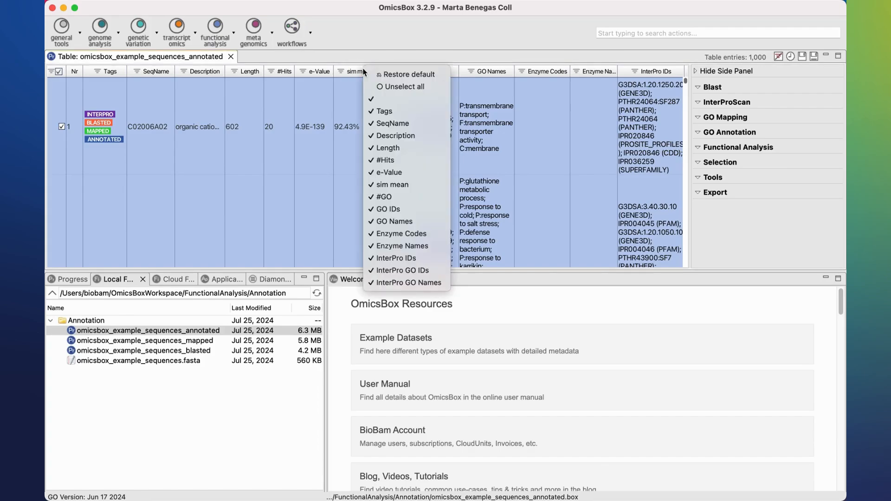
{"action": "mouse_move", "coordinate": [394, 221]}
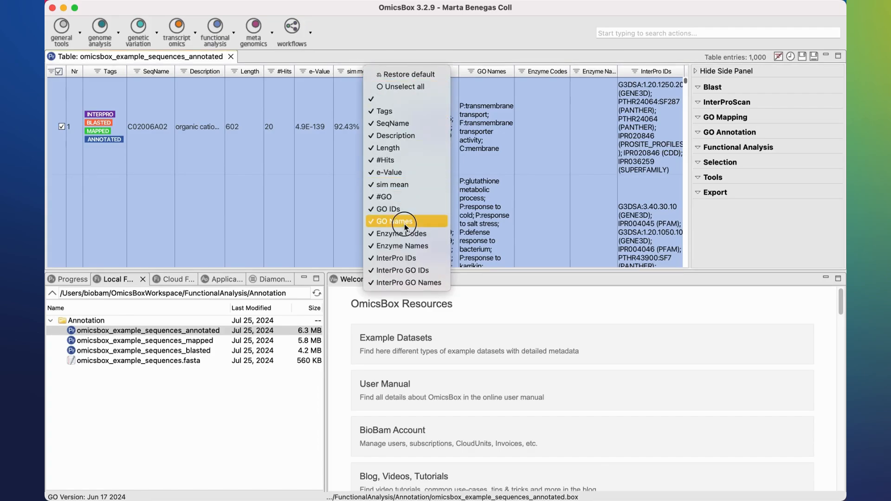
{"action": "left_click", "coordinate": [394, 221]}
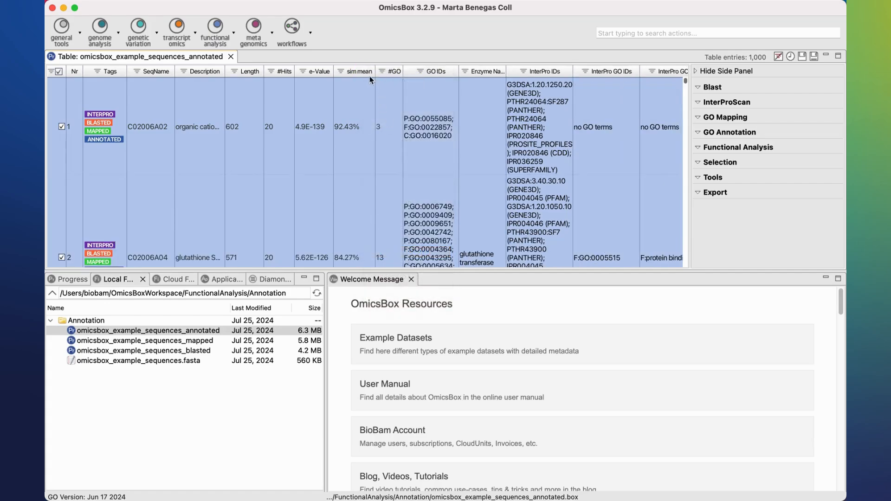
{"action": "mouse_move", "coordinate": [405, 241]}
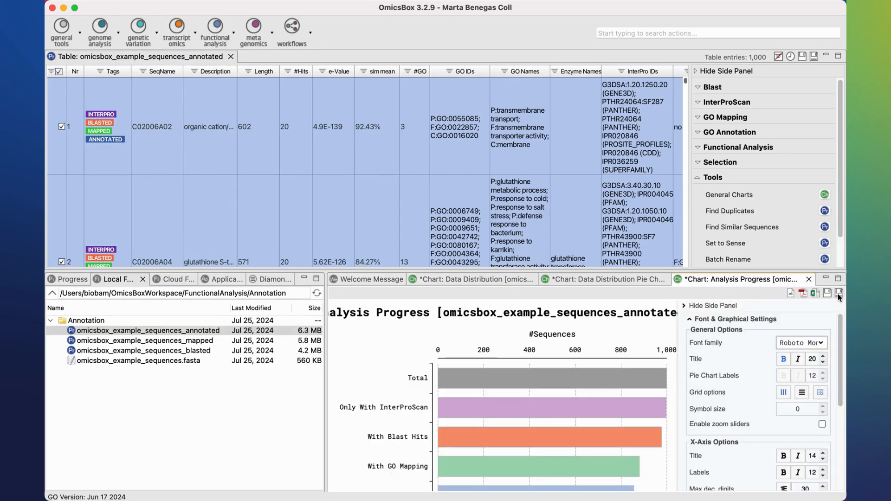
{"action": "mouse_move", "coordinate": [741, 227]}
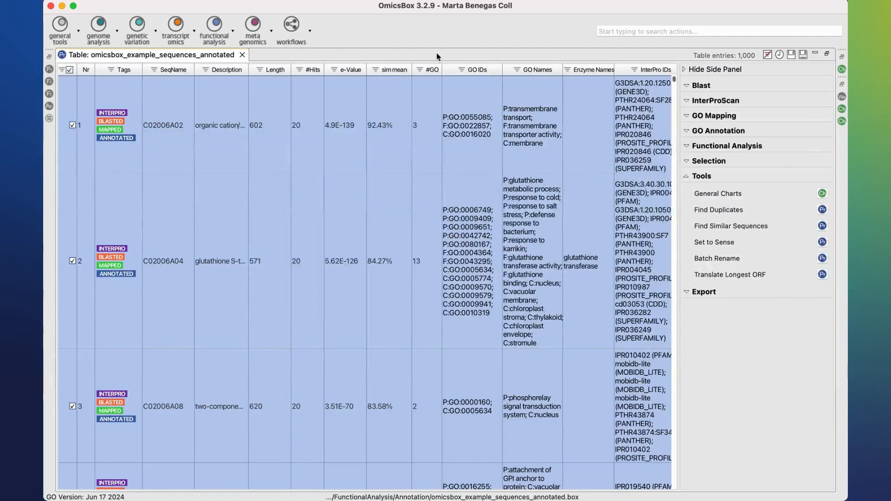
{"action": "mouse_move", "coordinate": [227, 127]}
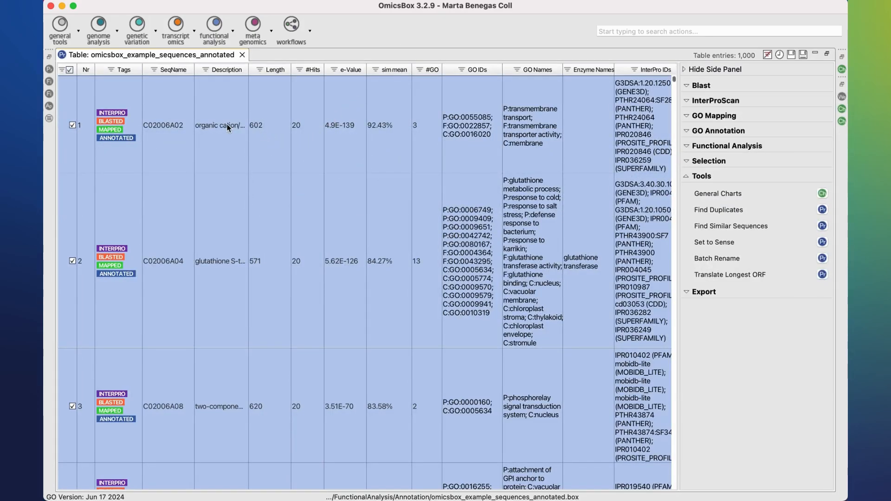
{"action": "right_click", "coordinate": [219, 125]}
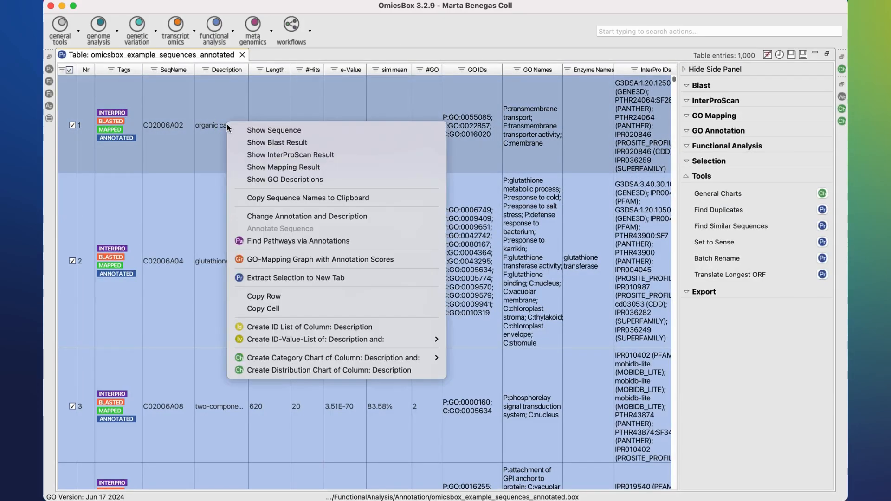
{"action": "mouse_move", "coordinate": [273, 130]}
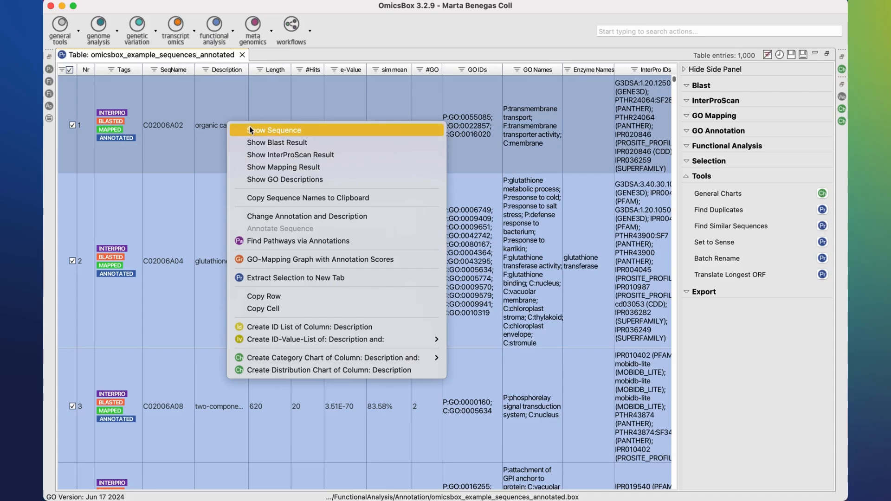
{"action": "mouse_move", "coordinate": [326, 131]}
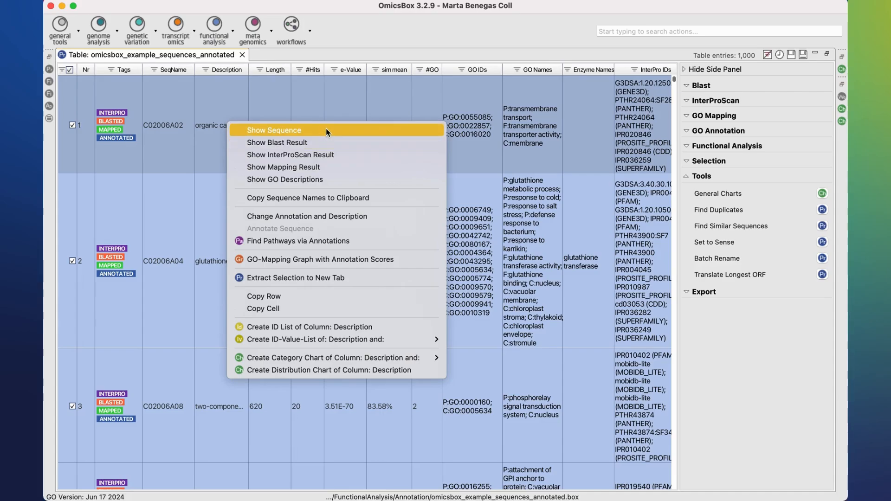
{"action": "mouse_move", "coordinate": [330, 174]}
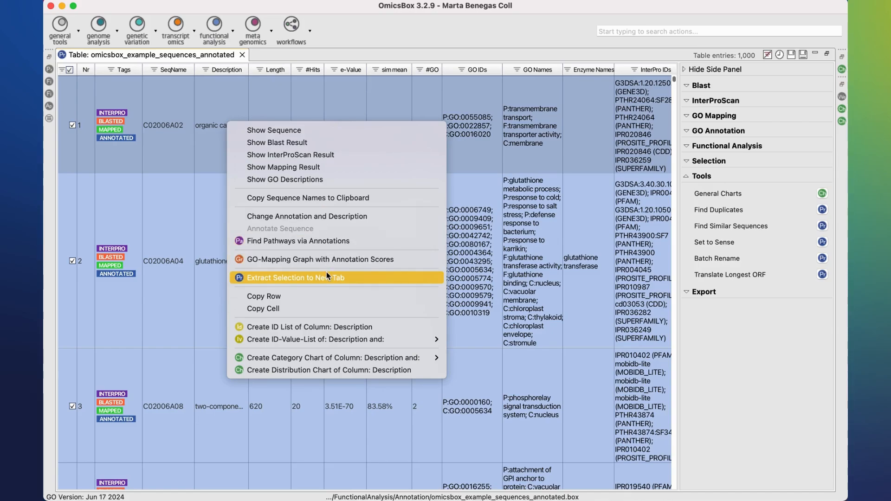
{"action": "mouse_move", "coordinate": [328, 308]}
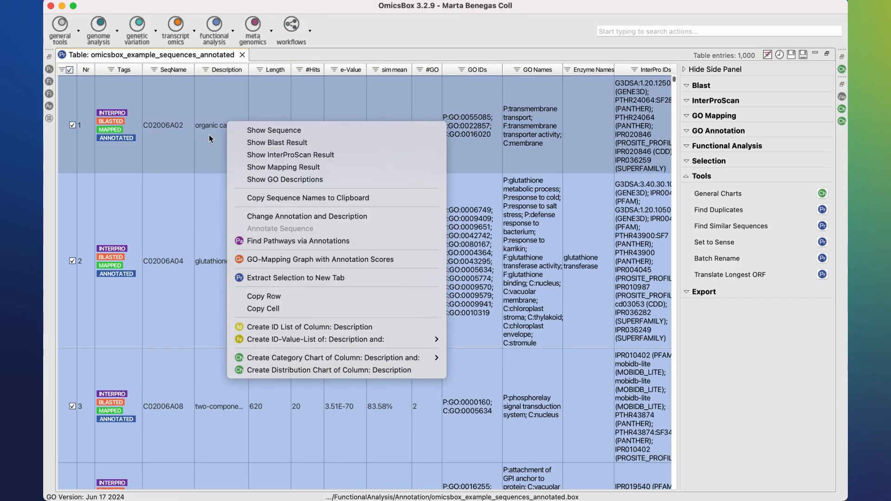
{"action": "left_click", "coordinate": [211, 139]}
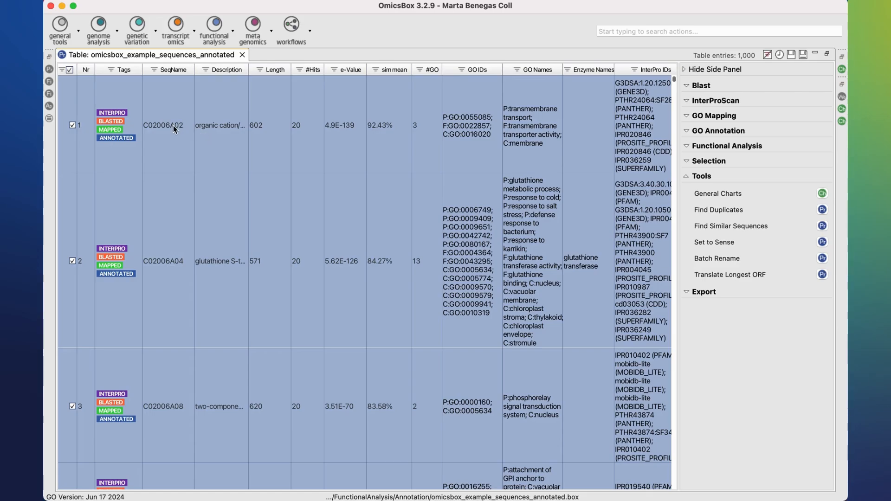
Step: Create an ID list from the SeqName column and a distribution chart of the #Hits column via row context menus
{"action": "right_click", "coordinate": [165, 125]}
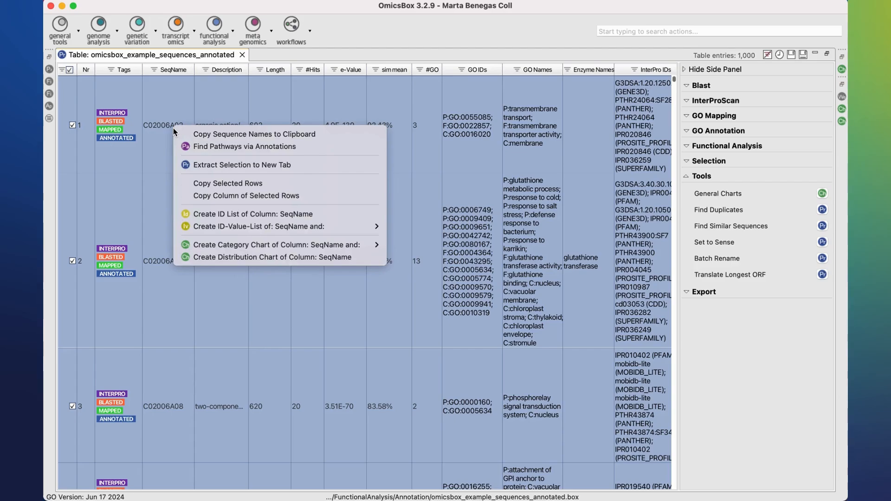
{"action": "mouse_move", "coordinate": [245, 196]}
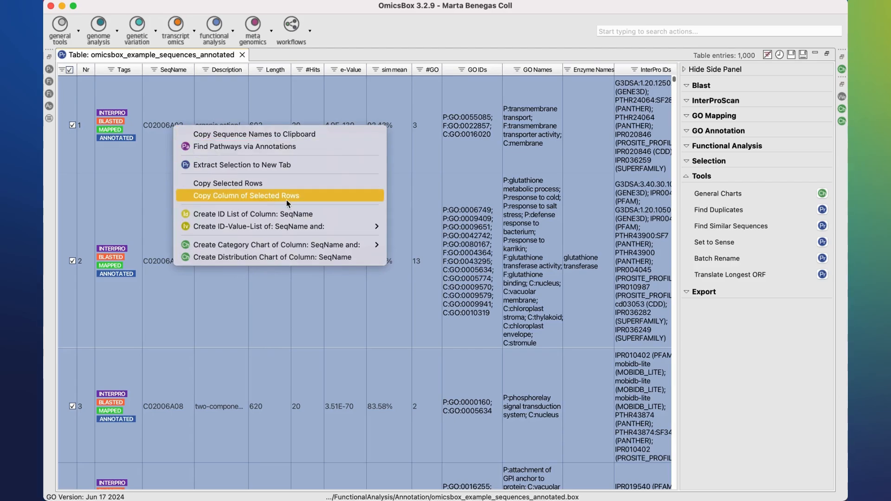
{"action": "mouse_move", "coordinate": [322, 215]}
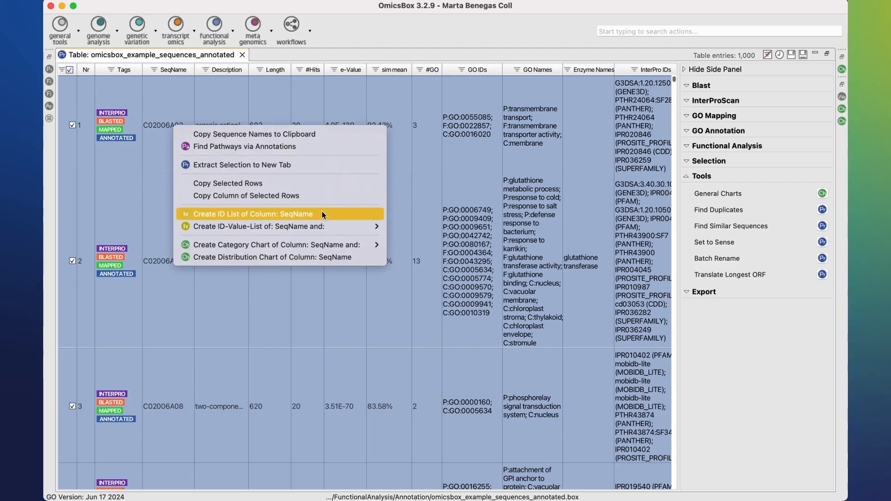
{"action": "left_click", "coordinate": [252, 214]}
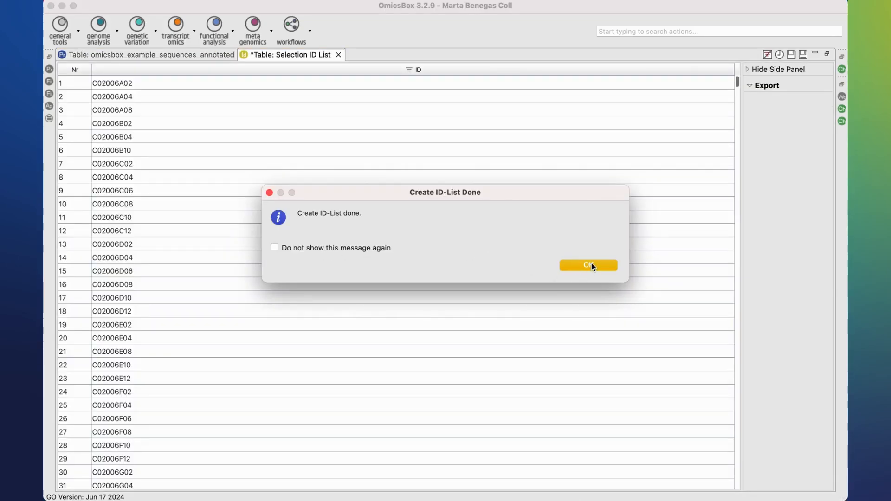
{"action": "left_click", "coordinate": [588, 265]}
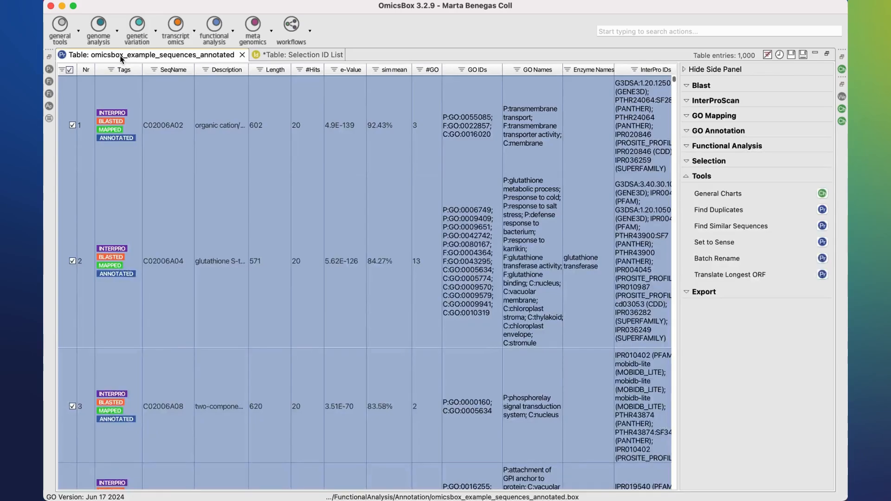
{"action": "mouse_move", "coordinate": [158, 124]}
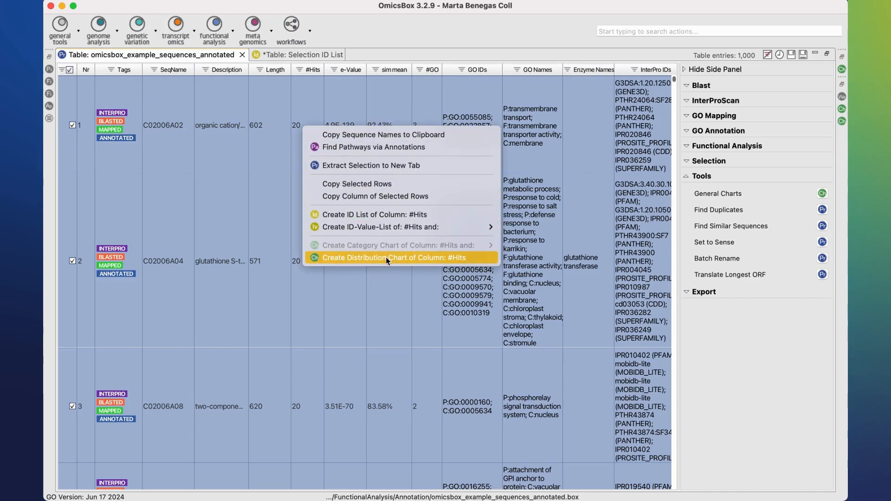
{"action": "left_click", "coordinate": [390, 257]}
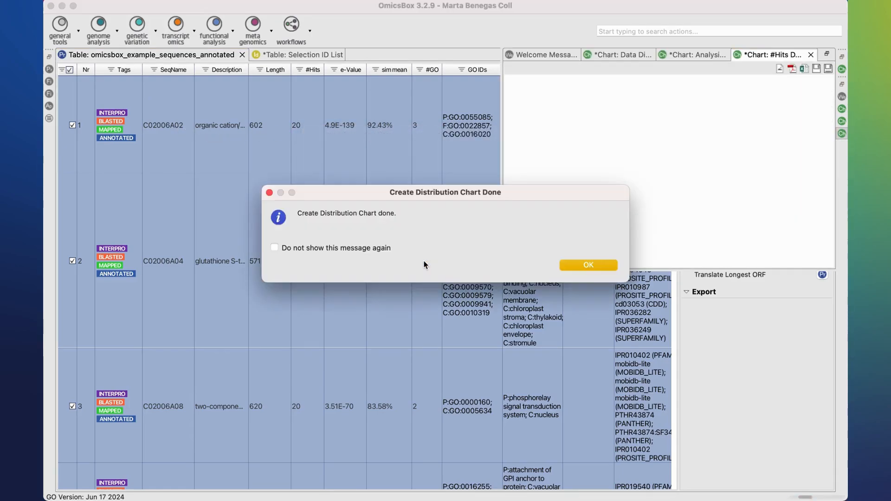
{"action": "left_click", "coordinate": [587, 265]}
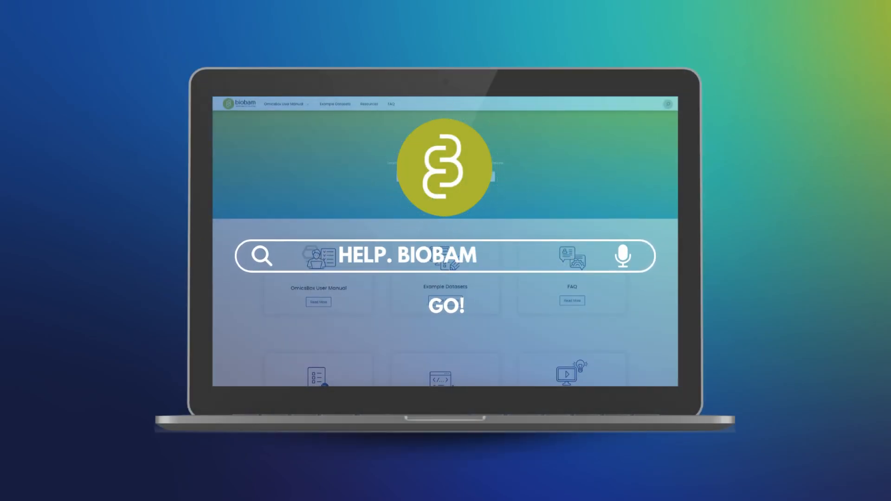
{"action": "left_click", "coordinate": [446, 306]}
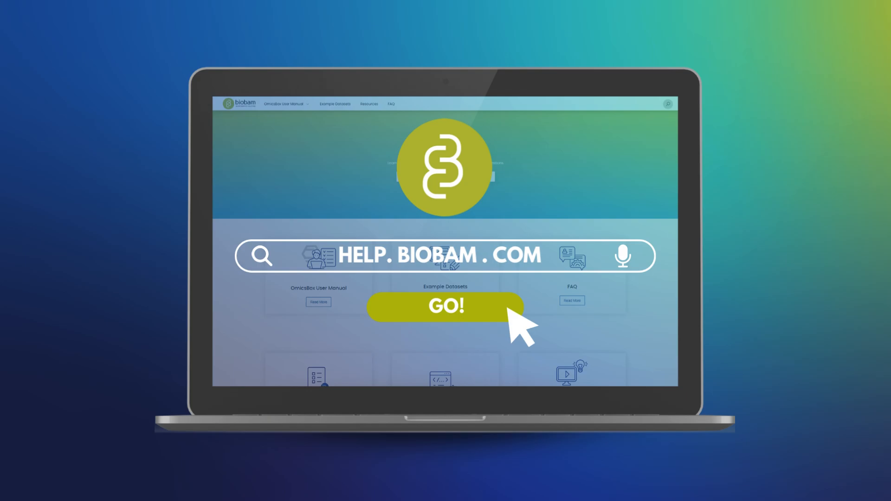